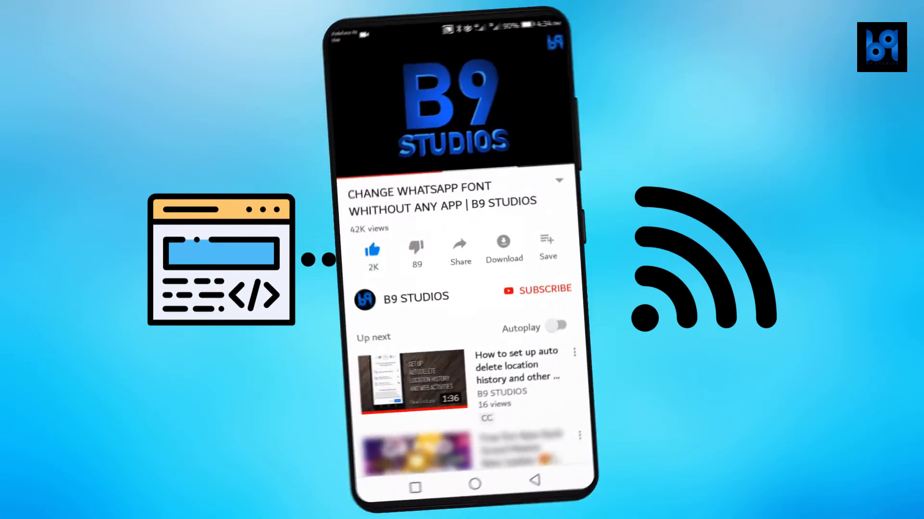
Show the Outbound Rules list in the firewall console
{"action": "left_click", "coordinate": [536, 289]}
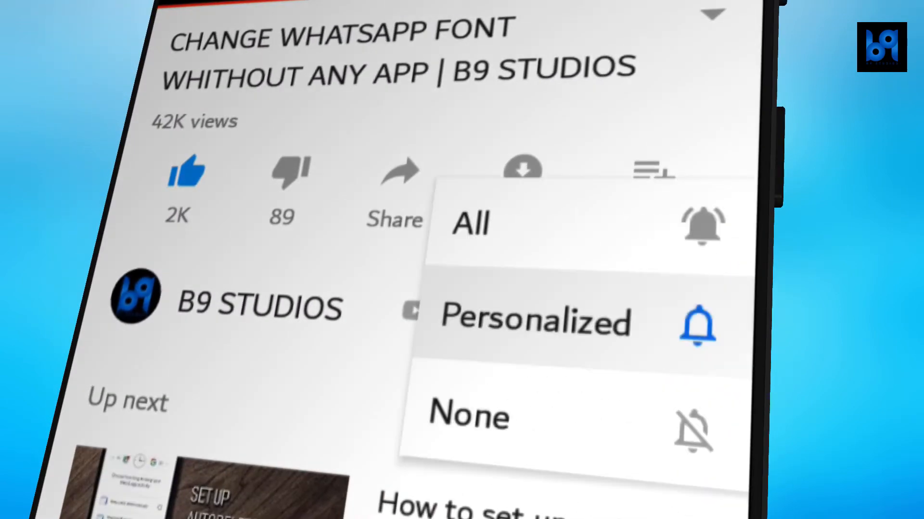
{"action": "left_click", "coordinate": [468, 223]}
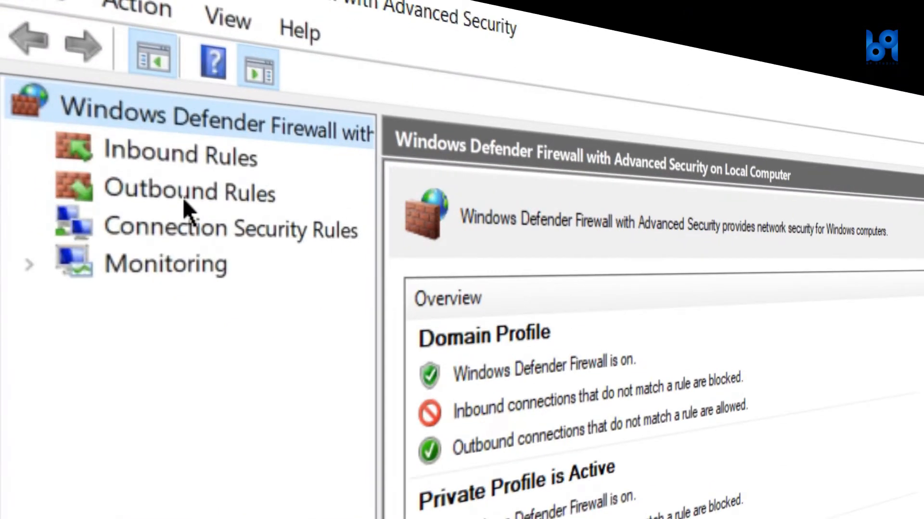
{"action": "left_click", "coordinate": [186, 191]}
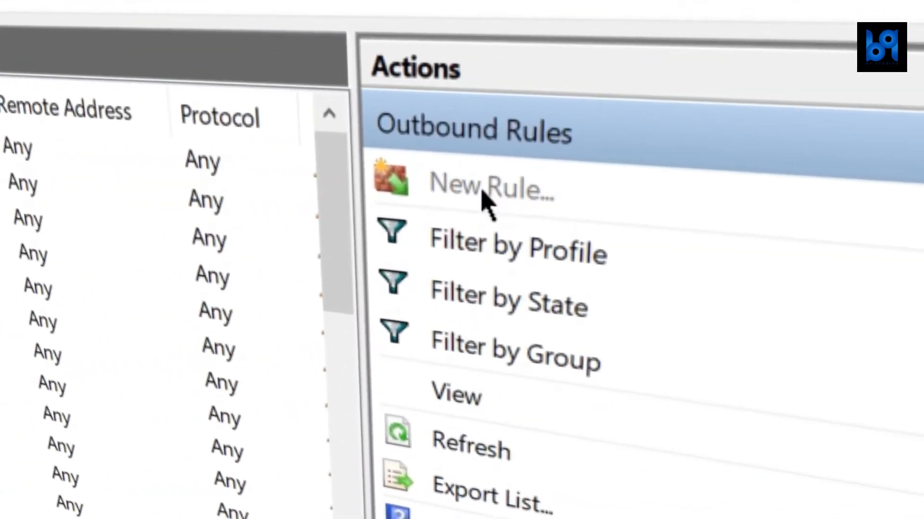
Start a new outbound Program rule for Adobe Audition CC.exe set to Block the connection
{"action": "left_click", "coordinate": [490, 187]}
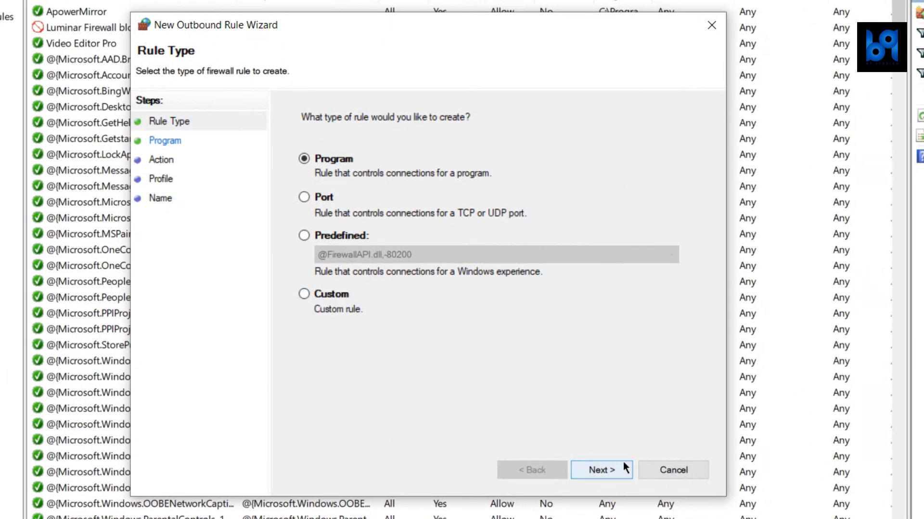
{"action": "mouse_move", "coordinate": [592, 432]}
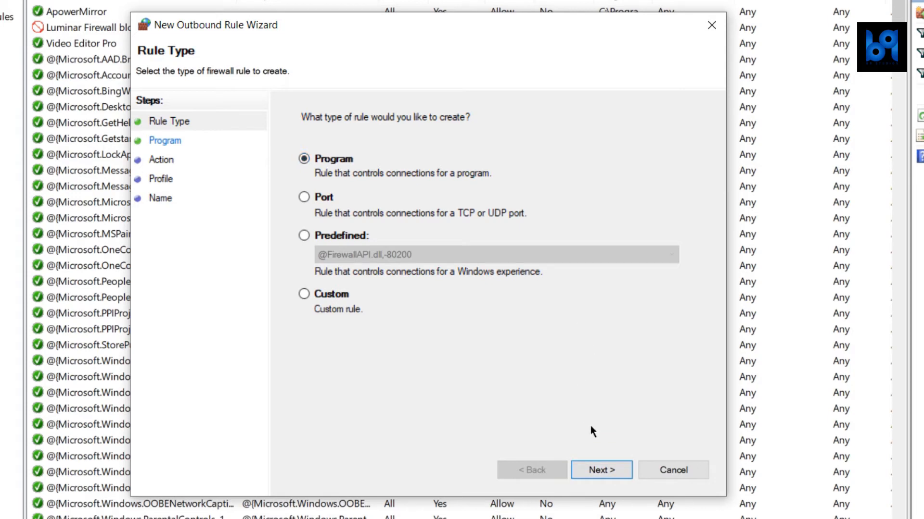
{"action": "left_click", "coordinate": [600, 470]}
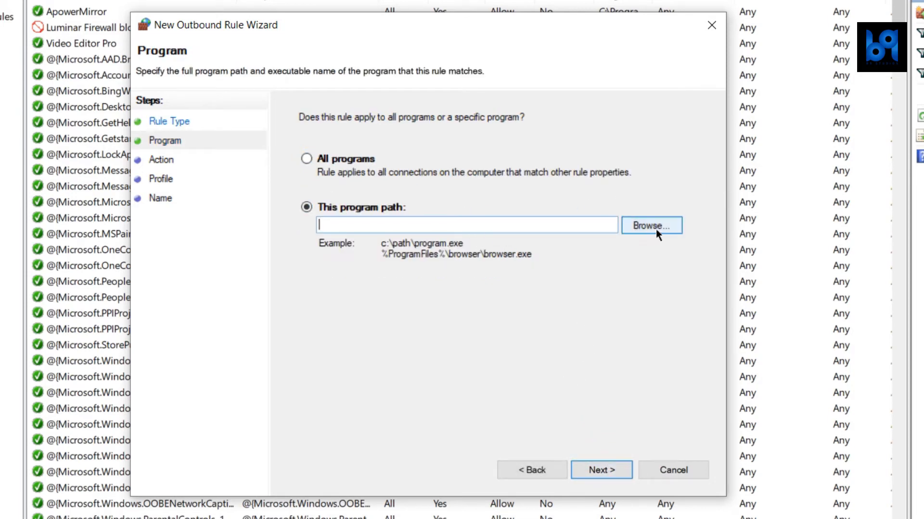
{"action": "left_click", "coordinate": [651, 225]}
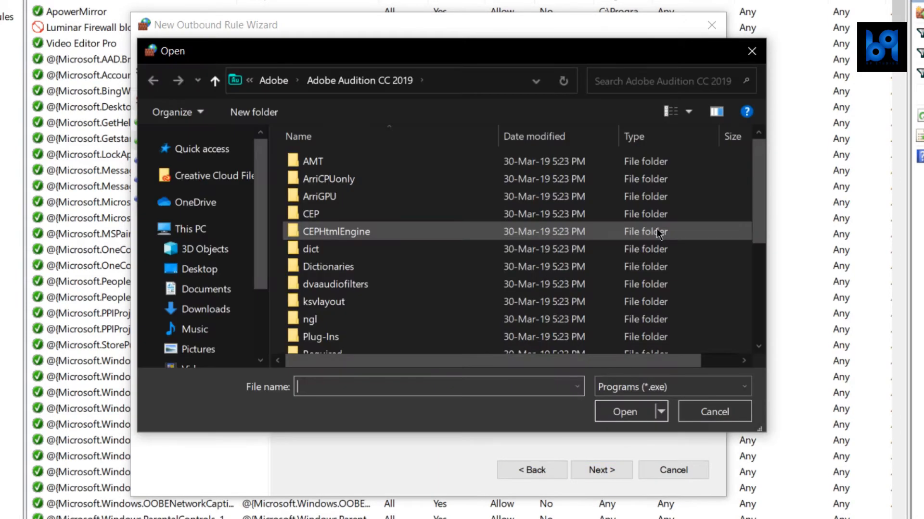
{"action": "left_click", "coordinate": [624, 411]}
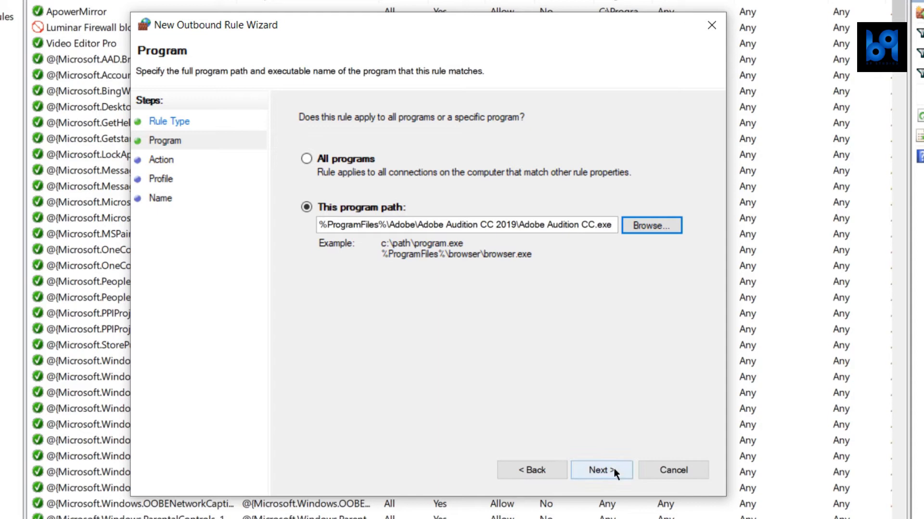
{"action": "left_click", "coordinate": [600, 470]}
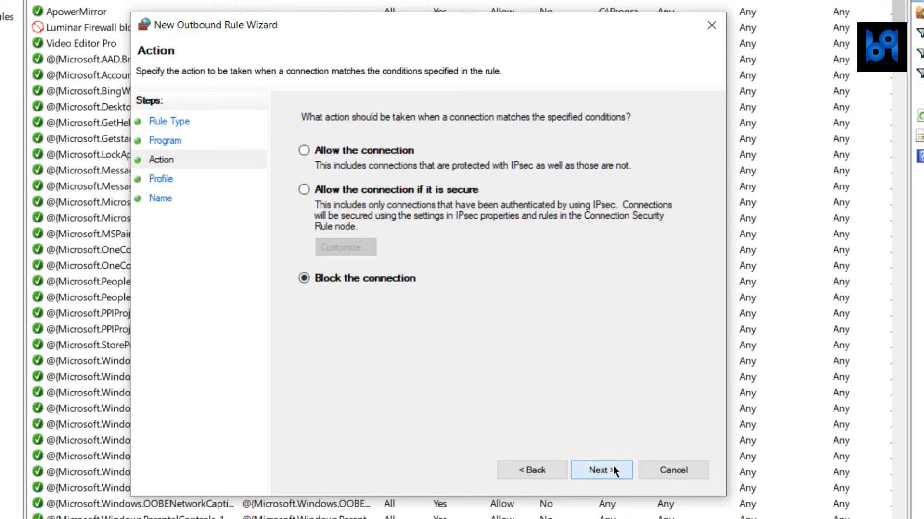
{"action": "left_click", "coordinate": [601, 470]}
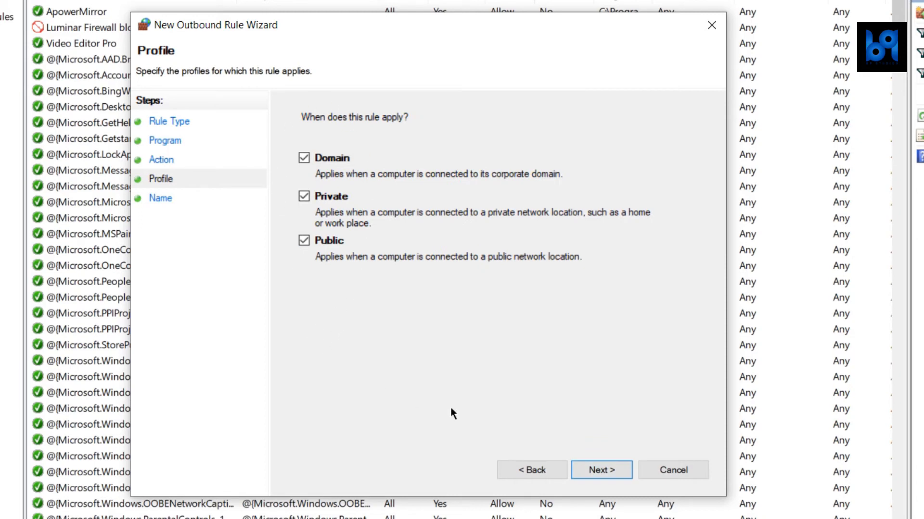
Apply the rule to Domain, Private and Public and save it as 'Audition CC block all'
{"action": "left_click", "coordinate": [600, 470]}
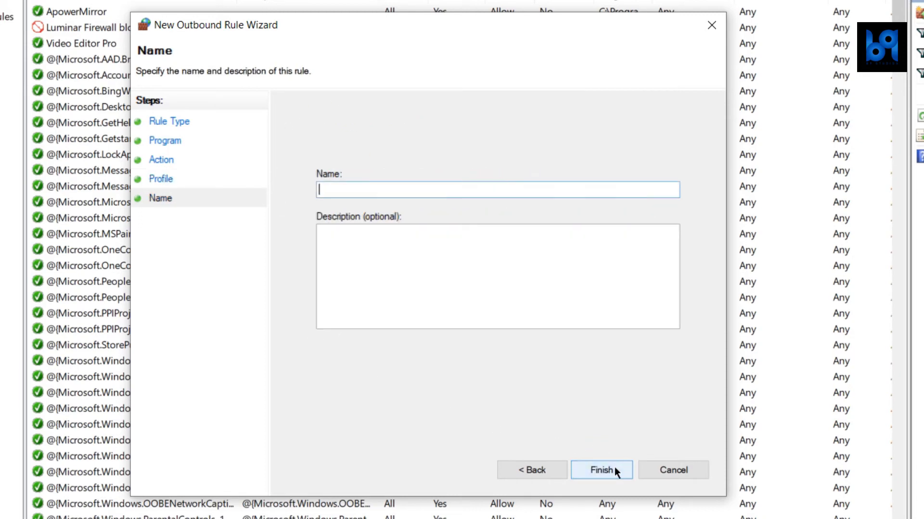
{"action": "mouse_move", "coordinate": [370, 187]}
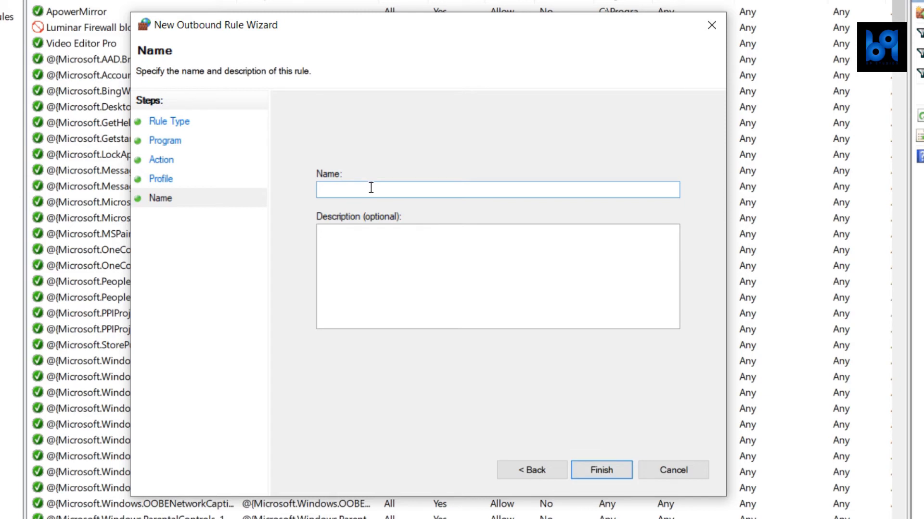
{"action": "type", "text": "Audition CC block all"}
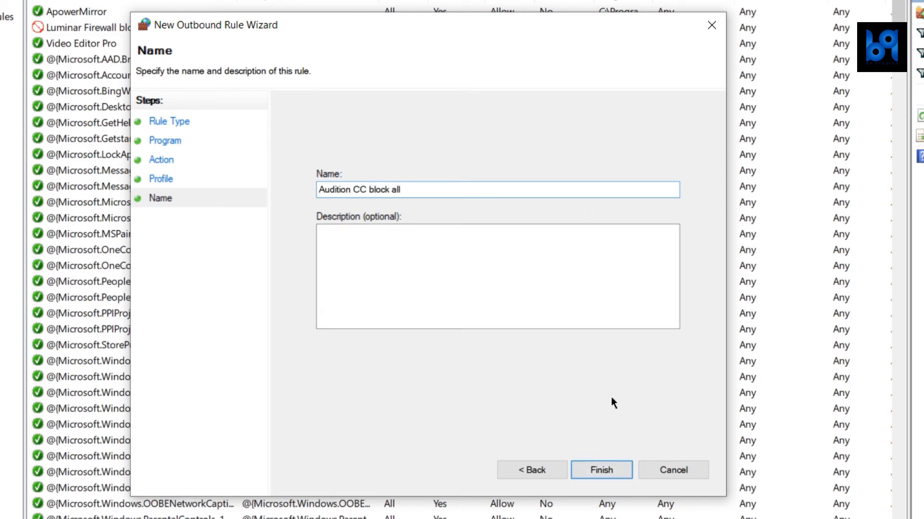
{"action": "left_click", "coordinate": [600, 470]}
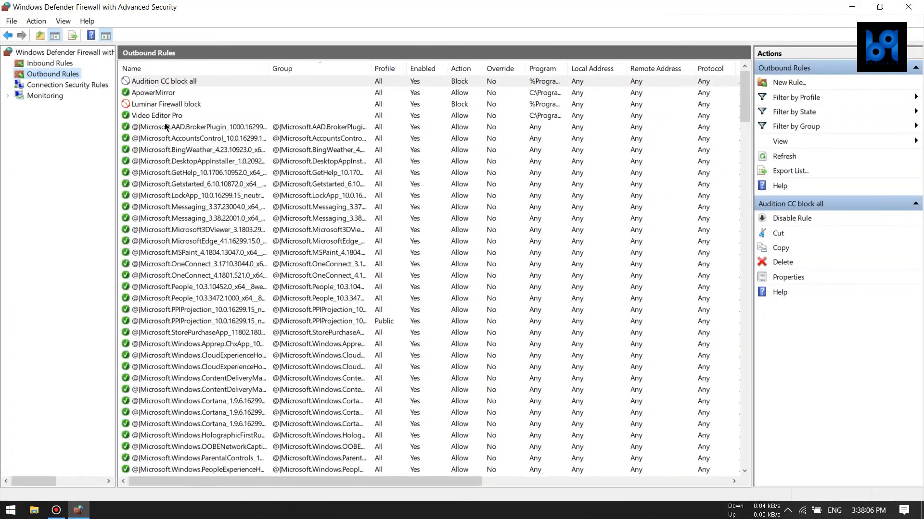